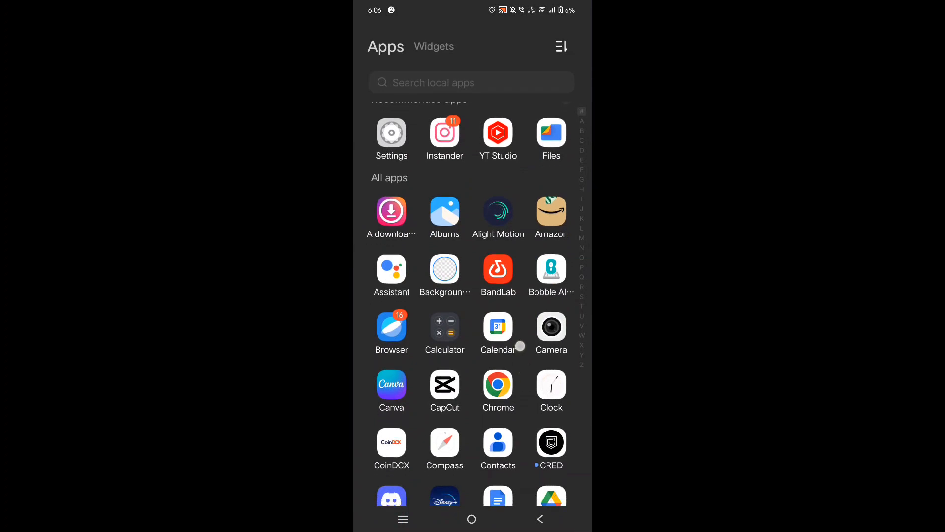
Launch the Settings app and scroll its main list down toward the Sound entry
{"action": "scroll", "scroll_direction": "down", "scroll_amount": 3}
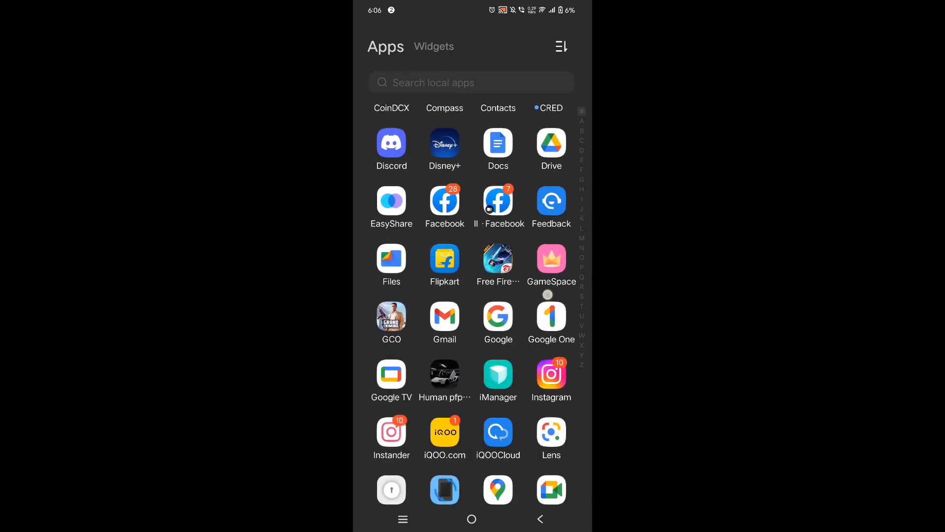
{"action": "scroll", "scroll_direction": "down", "scroll_amount": 3}
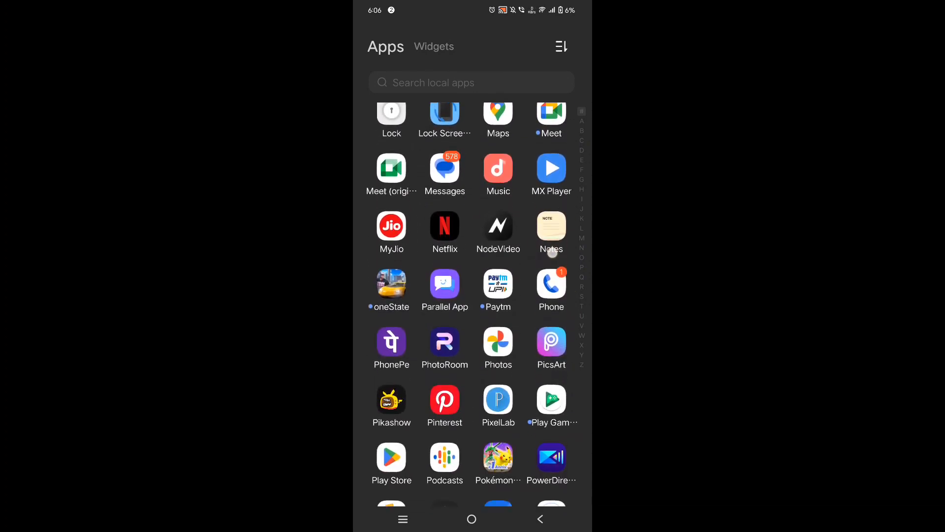
{"action": "scroll", "scroll_direction": "down", "scroll_amount": 3}
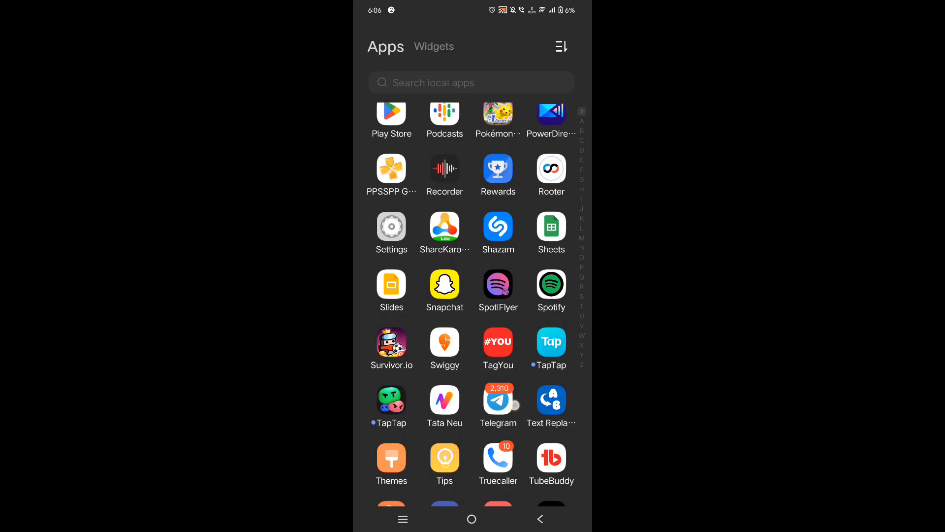
{"action": "left_click", "coordinate": [391, 228]}
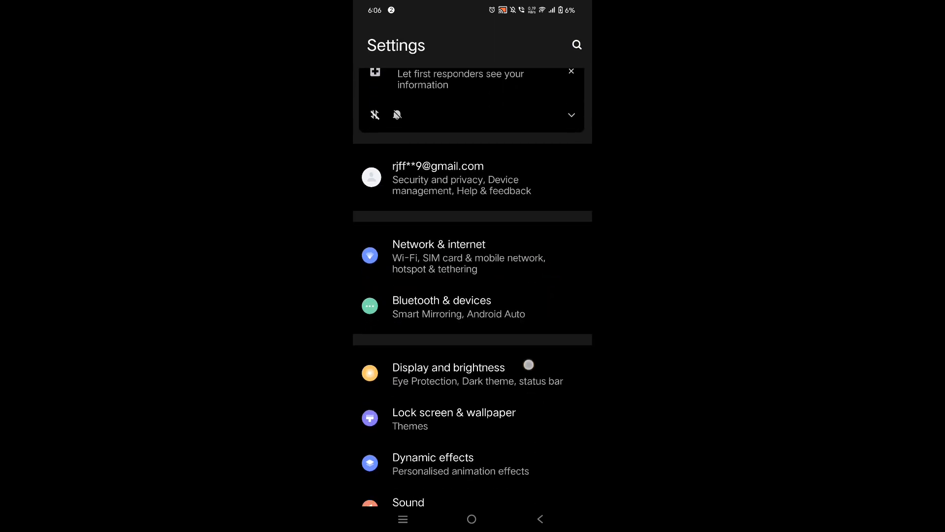
{"action": "scroll", "scroll_direction": "down", "scroll_amount": 3}
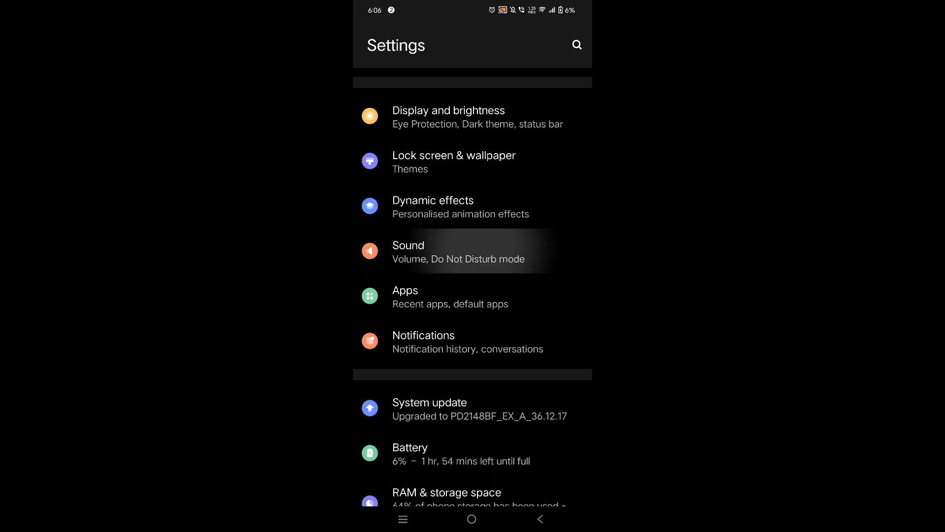
In Sound settings, switch Prevent ringing on so it shows Vibrate
{"action": "left_click", "coordinate": [458, 252]}
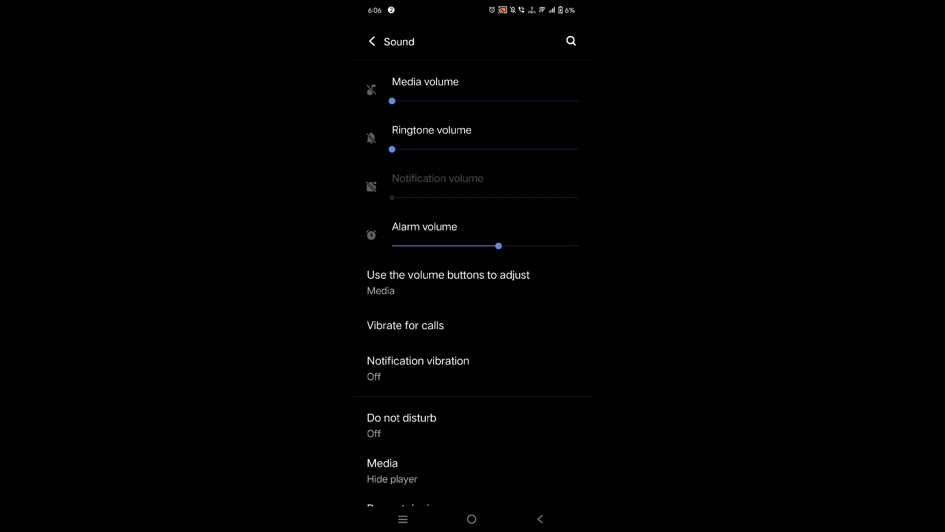
{"action": "scroll", "scroll_direction": "down", "scroll_amount": 3}
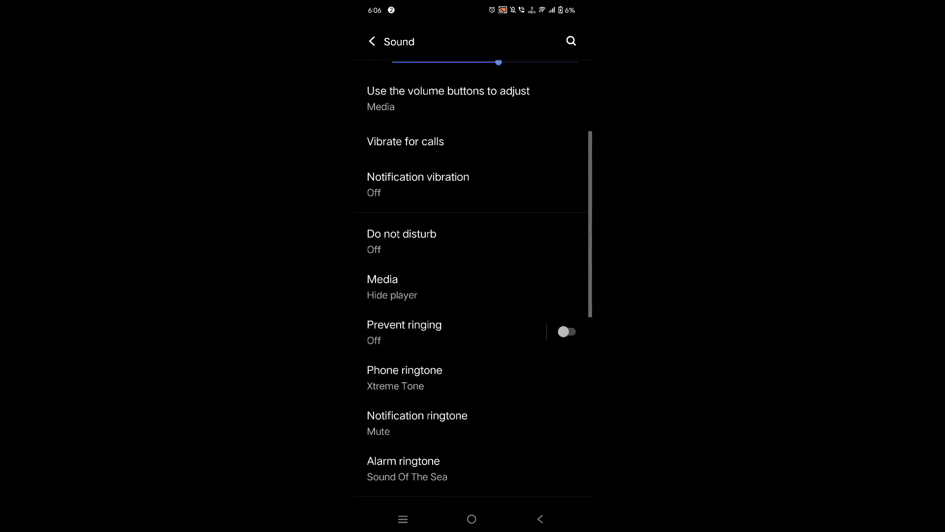
{"action": "left_click", "coordinate": [565, 331]}
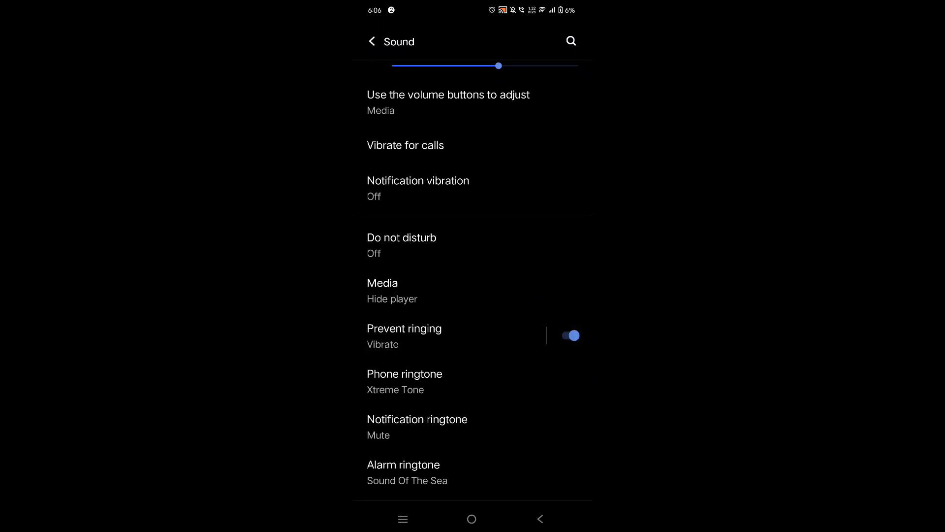
Search settings for 'prev' to verify the change, then return to the home screen
{"action": "left_click", "coordinate": [372, 41]}
{"action": "type", "text": "prev"}
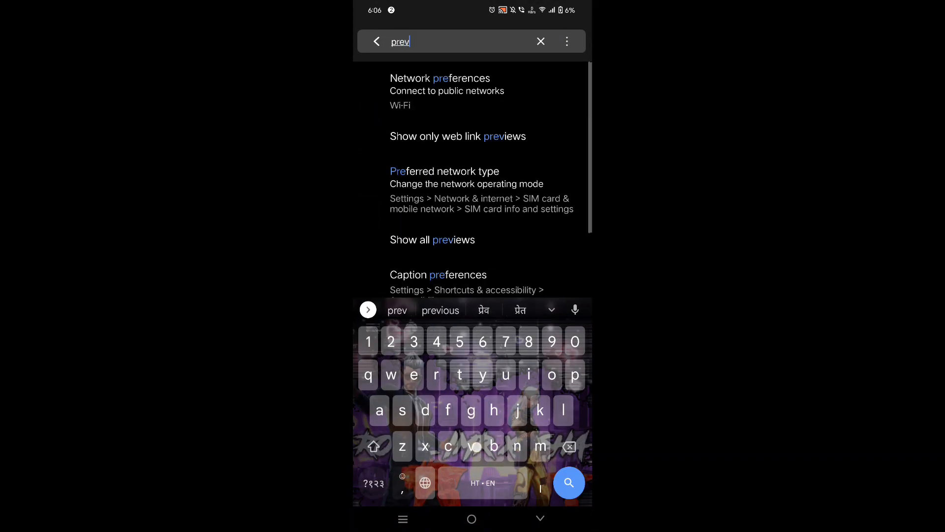
{"action": "scroll", "scroll_direction": "up", "scroll_amount": 3}
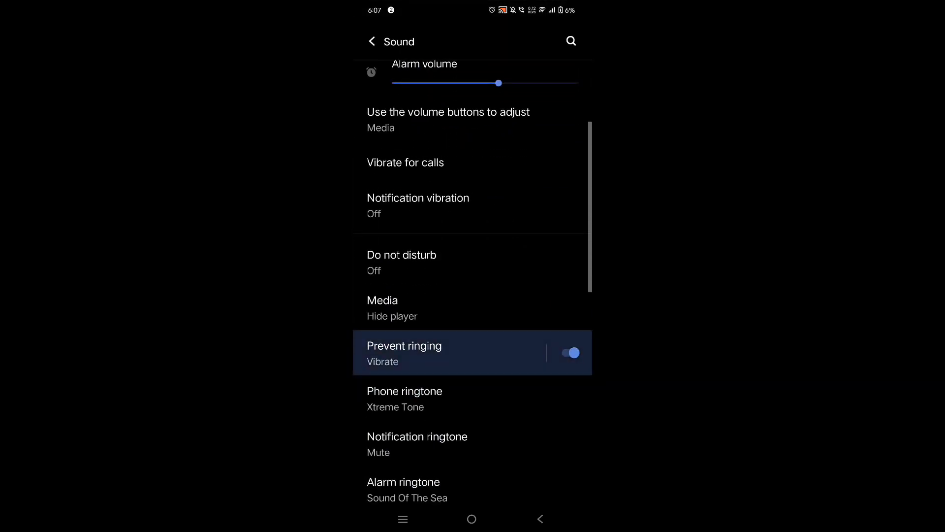
{"action": "scroll", "scroll_direction": "up", "scroll_amount": 3}
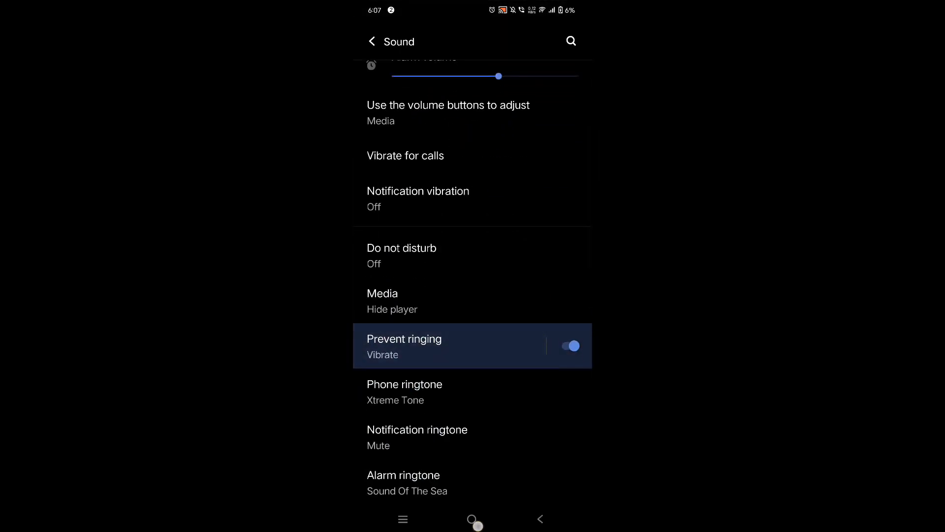
{"action": "left_click", "coordinate": [471, 519]}
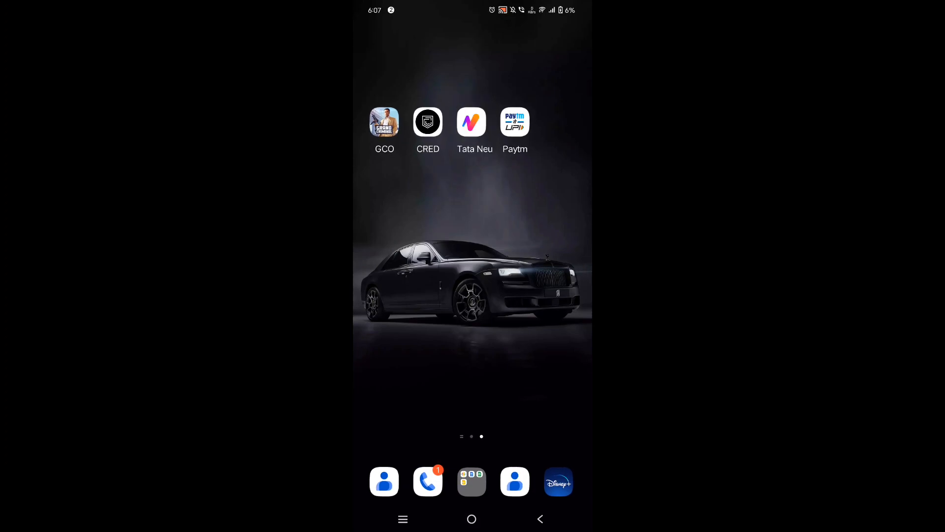